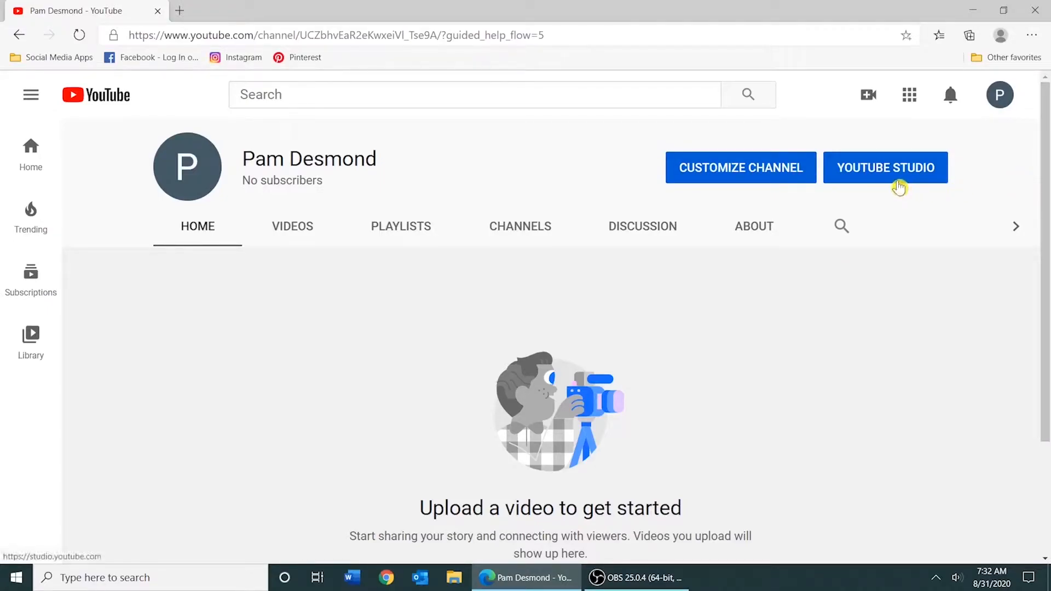
{"action": "mouse_move", "coordinate": [1001, 150]}
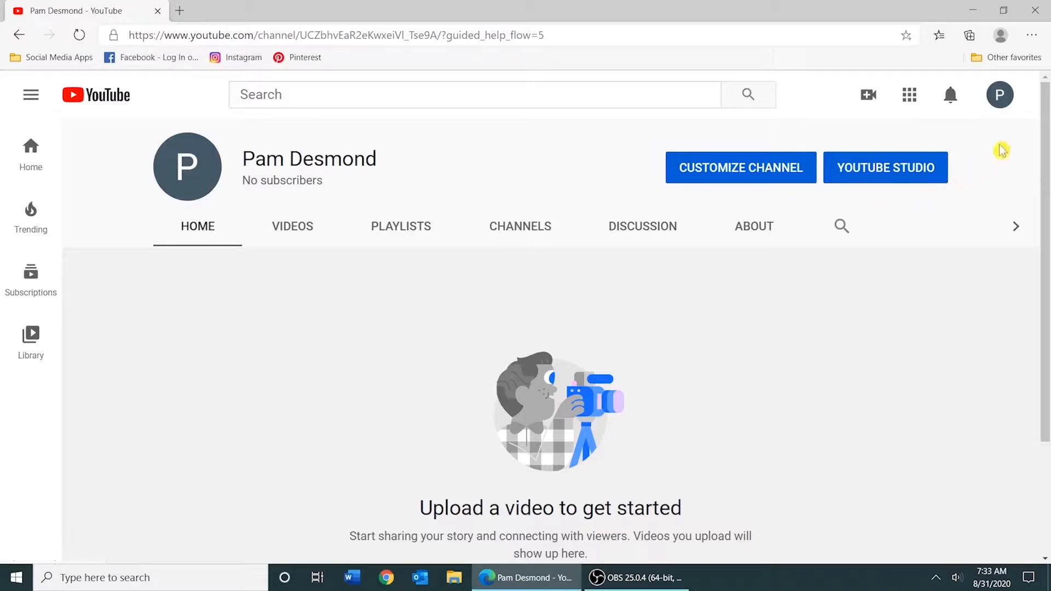
- Bring up the YouTube account menu from the profile avatar
{"action": "left_click", "coordinate": [1000, 95]}
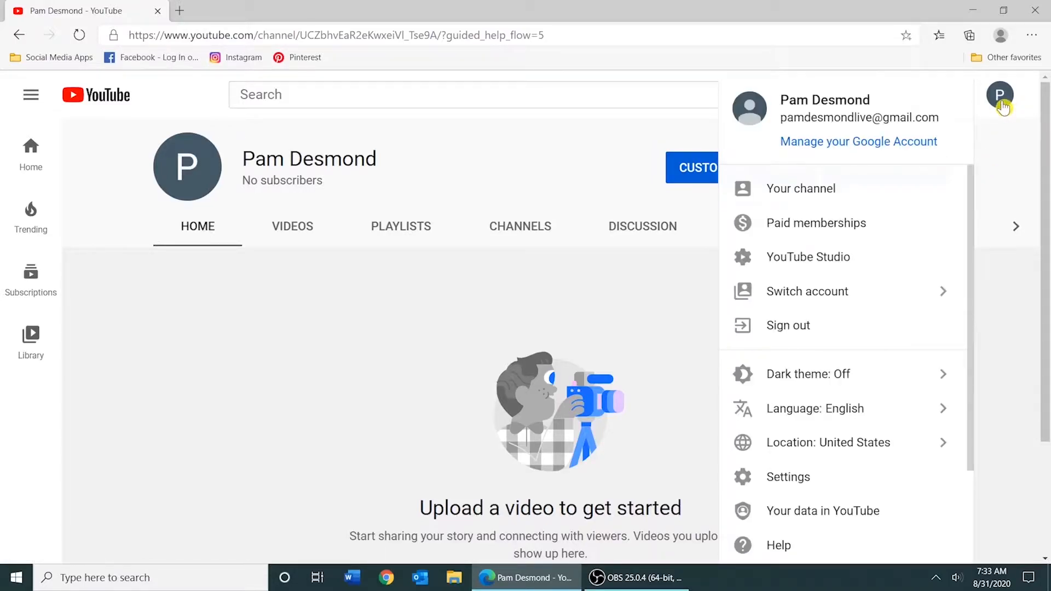
{"action": "mouse_move", "coordinate": [838, 264]}
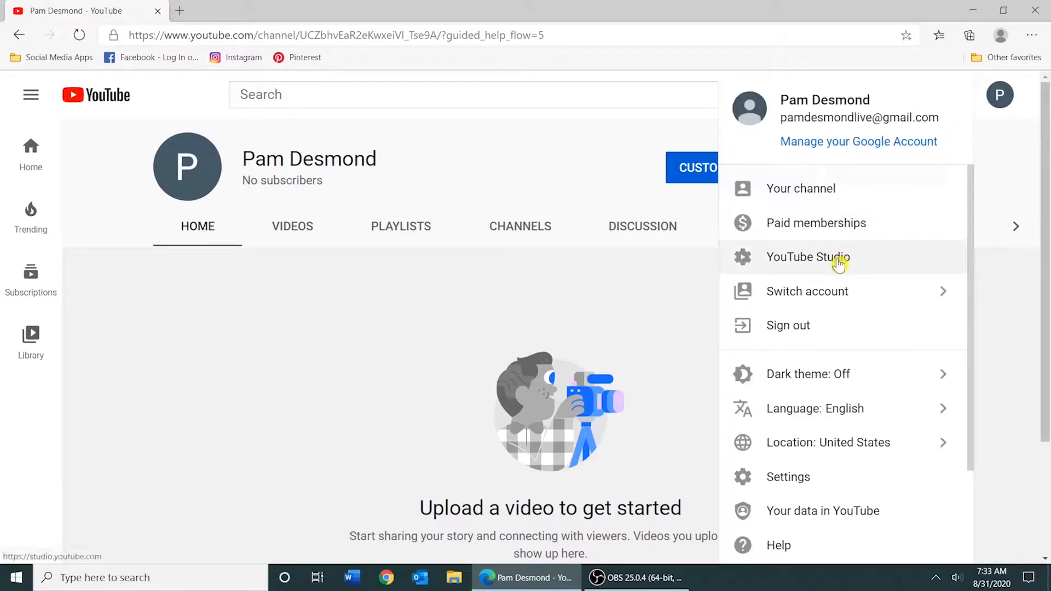
{"action": "left_click", "coordinate": [808, 257]}
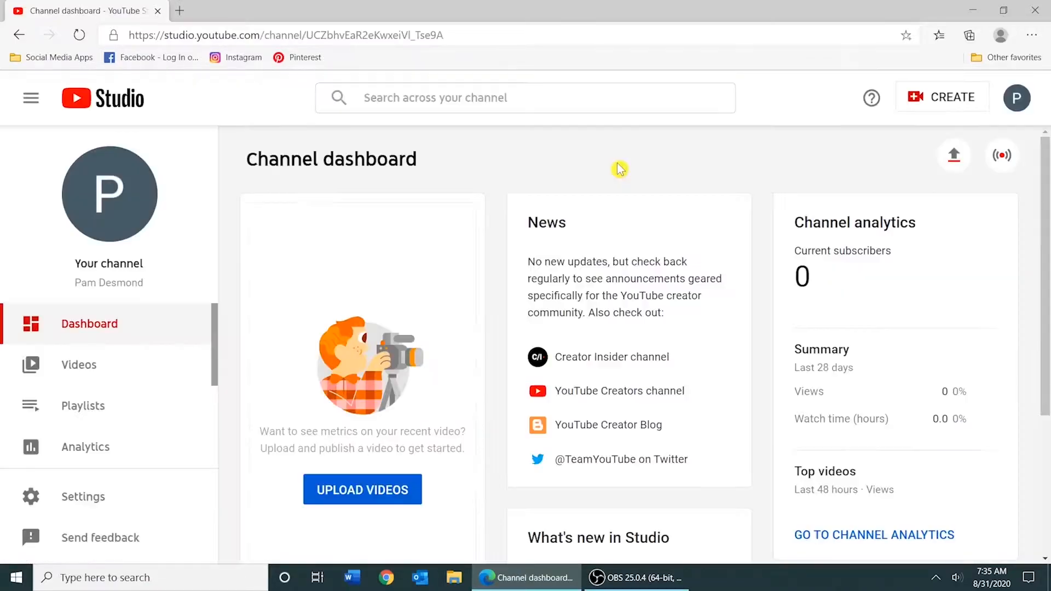
{"action": "mouse_move", "coordinate": [953, 155]}
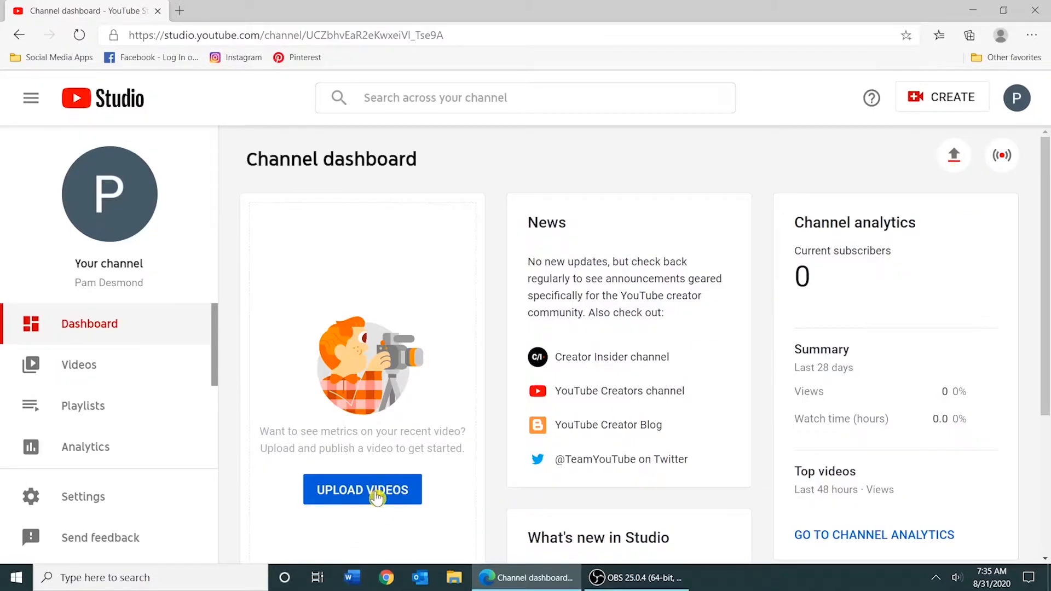
- Start an upload and select the 'How to delete a YouTube Channel and Content' video file
{"action": "left_click", "coordinate": [362, 489]}
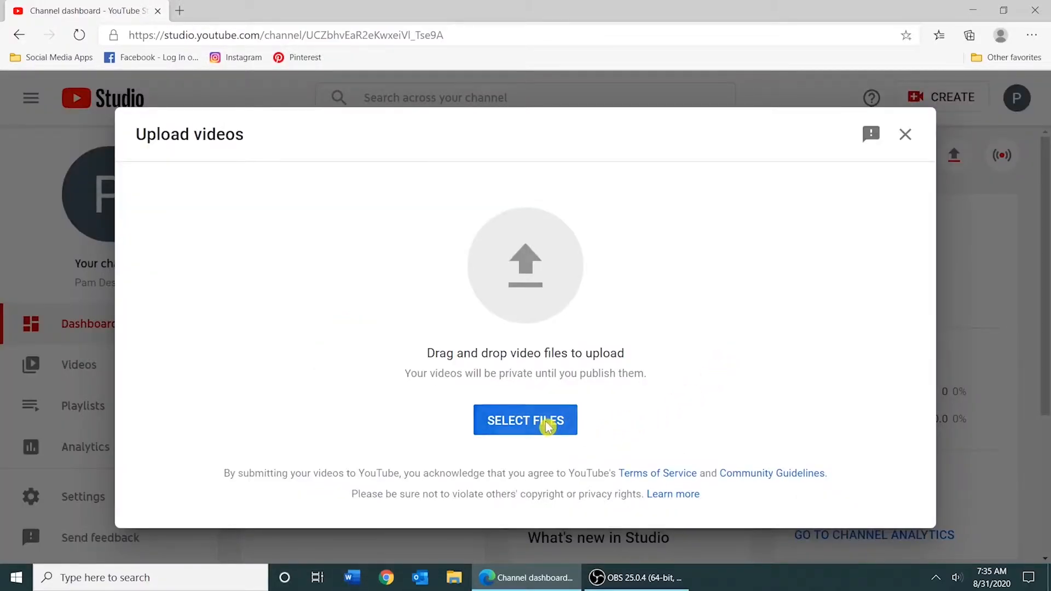
{"action": "left_click", "coordinate": [525, 420]}
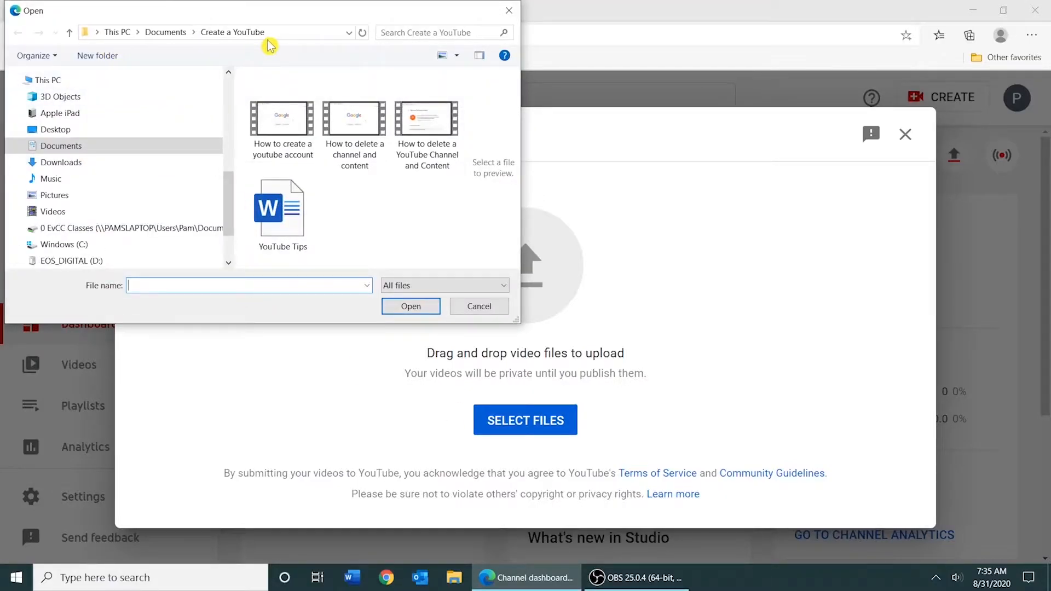
{"action": "left_click", "coordinate": [427, 118]}
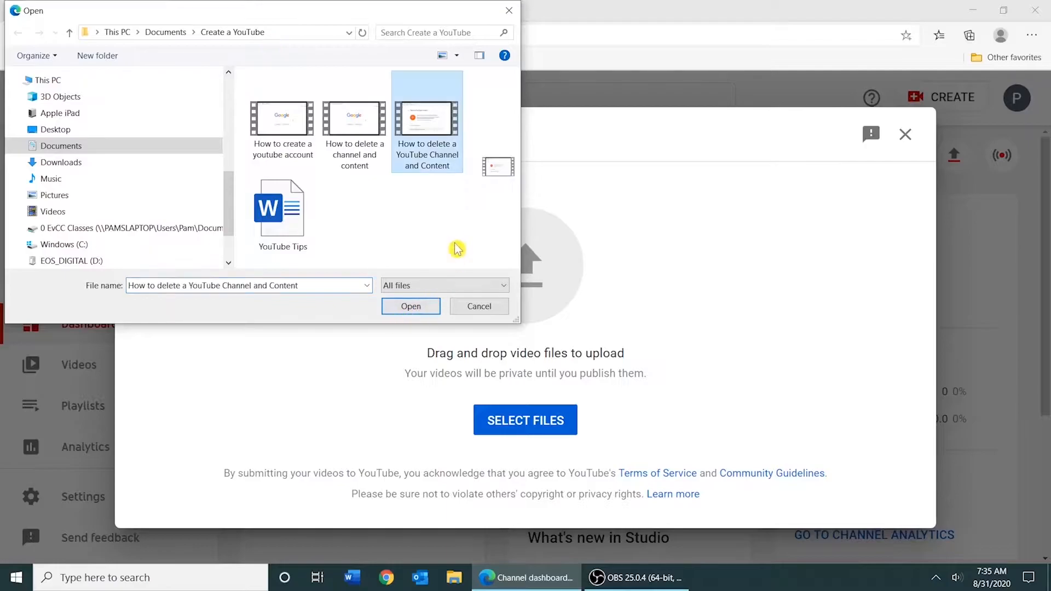
{"action": "left_click", "coordinate": [411, 307]}
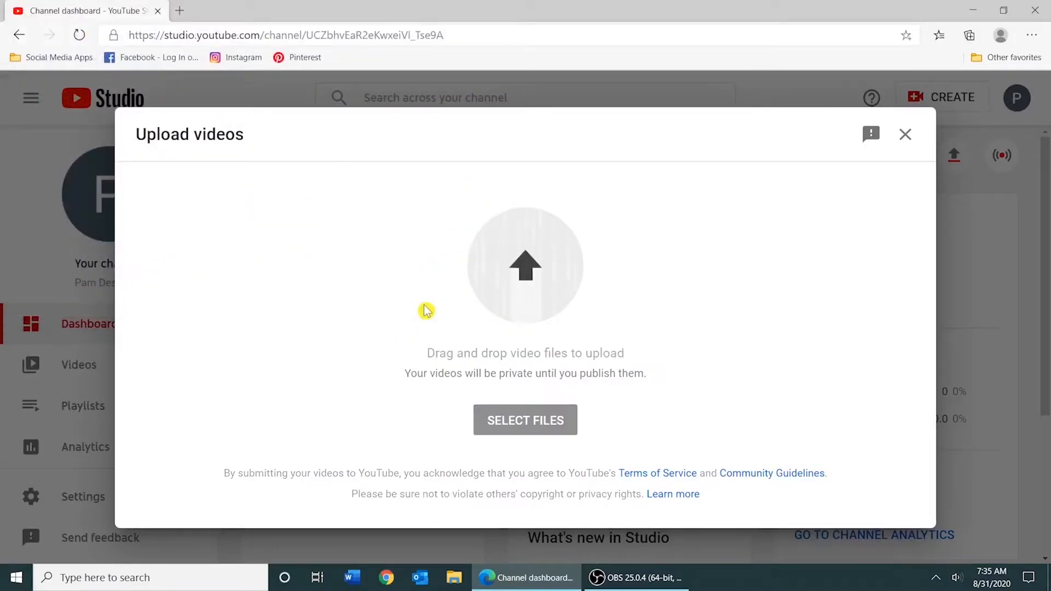
- Review the Details form and expand More options down to tags, license, category and comments
{"action": "left_click", "coordinate": [526, 420]}
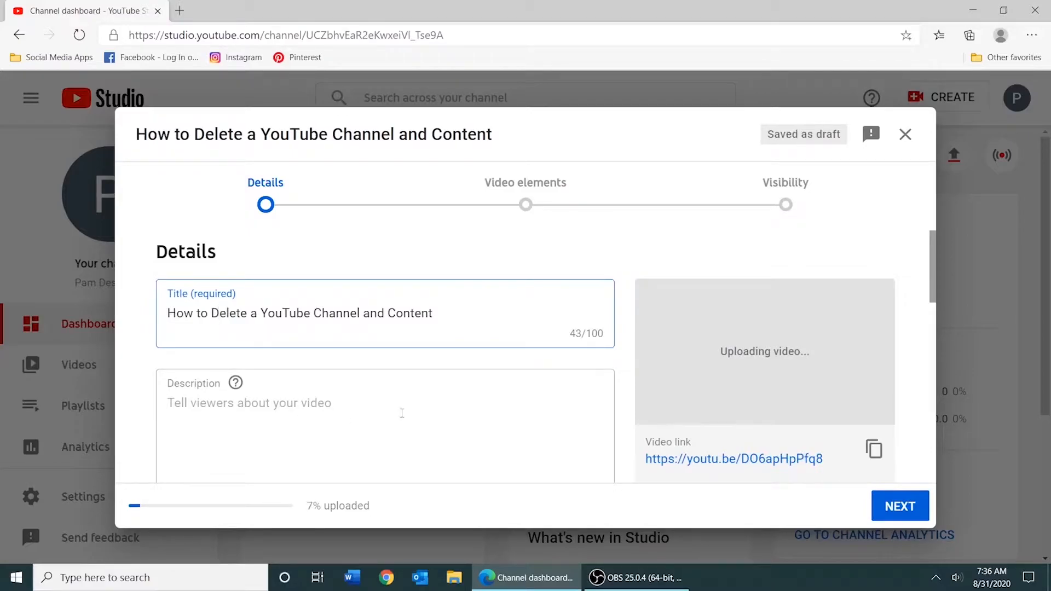
{"action": "mouse_move", "coordinate": [931, 271]}
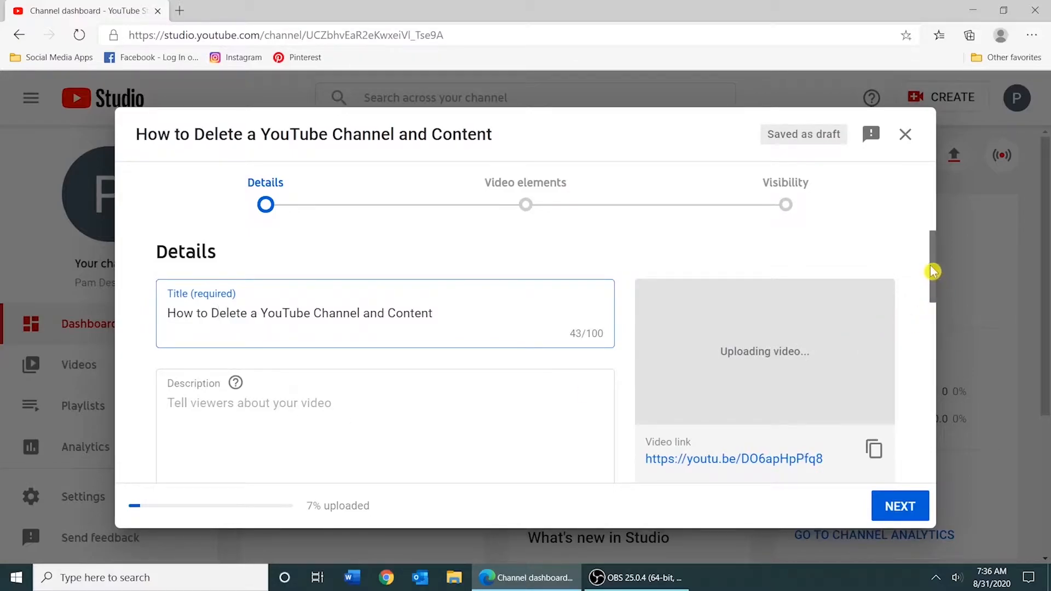
{"action": "scroll", "scroll_direction": "down", "scroll_amount": 3}
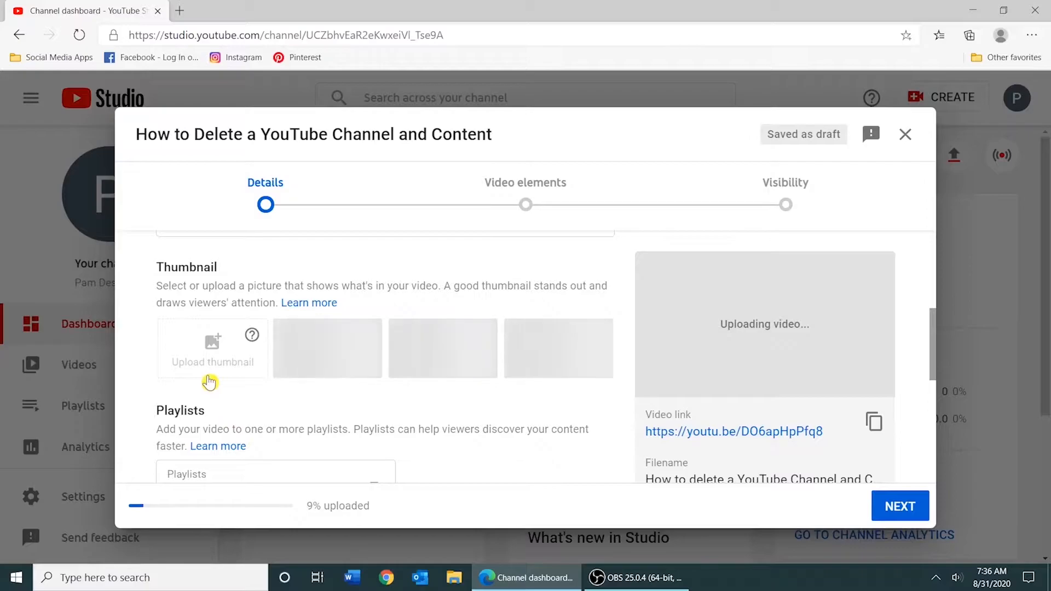
{"action": "mouse_move", "coordinate": [819, 451]}
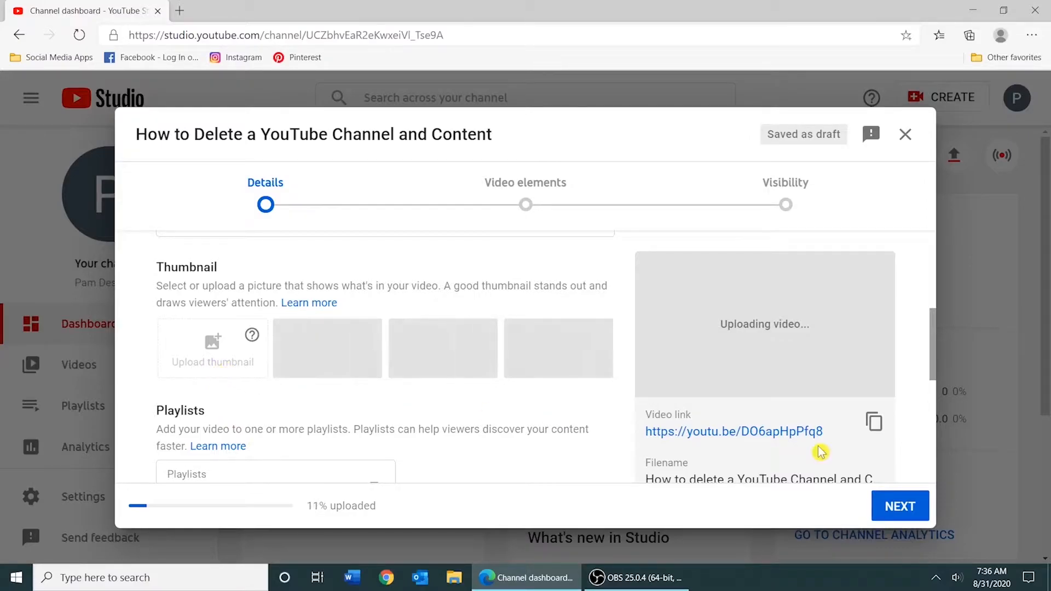
{"action": "scroll", "scroll_direction": "down", "scroll_amount": 3}
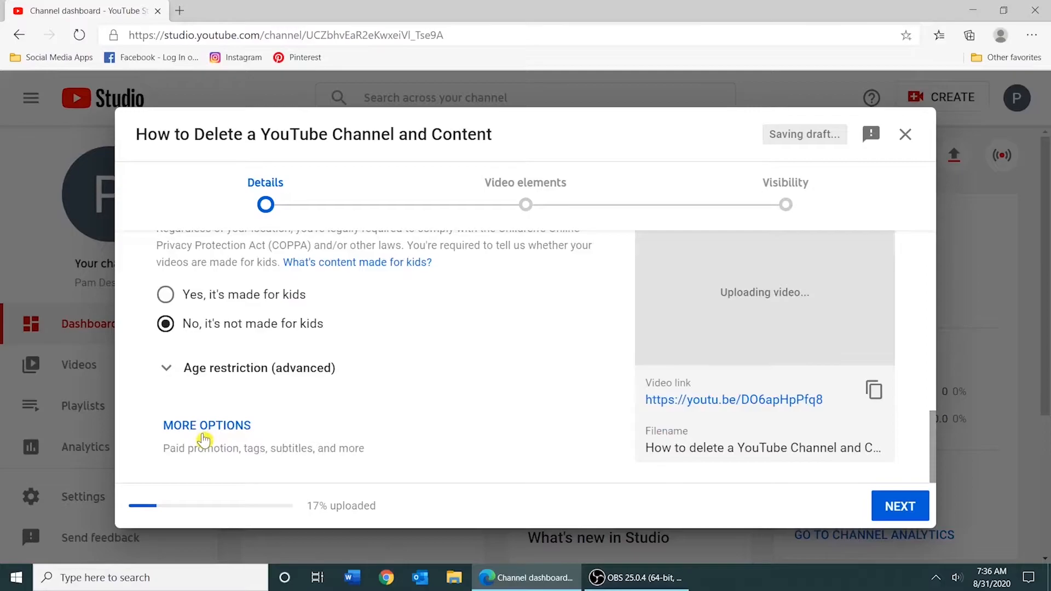
{"action": "left_click", "coordinate": [205, 425]}
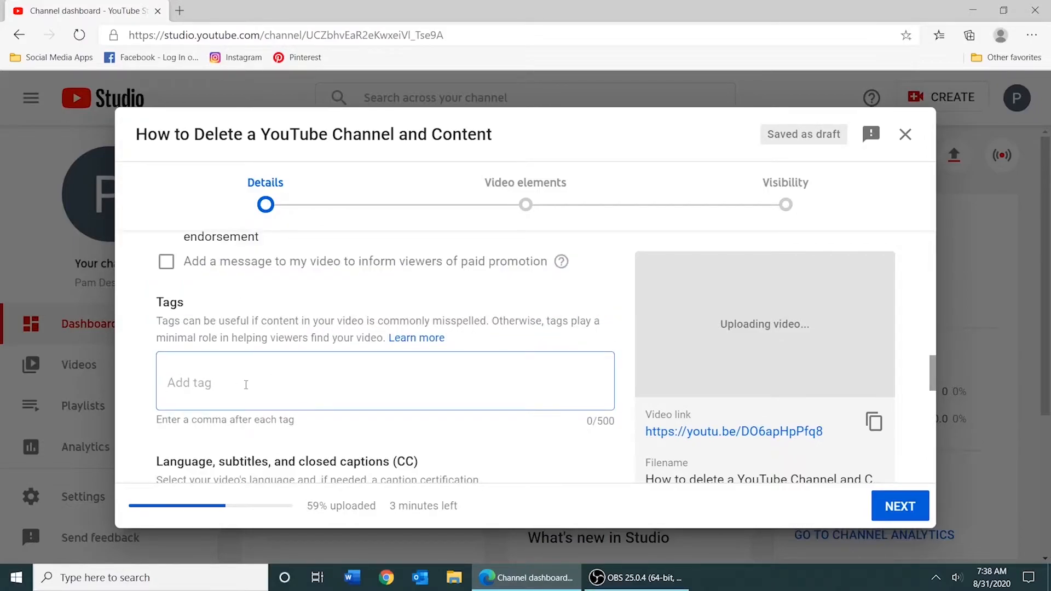
{"action": "scroll", "scroll_direction": "down", "scroll_amount": 3}
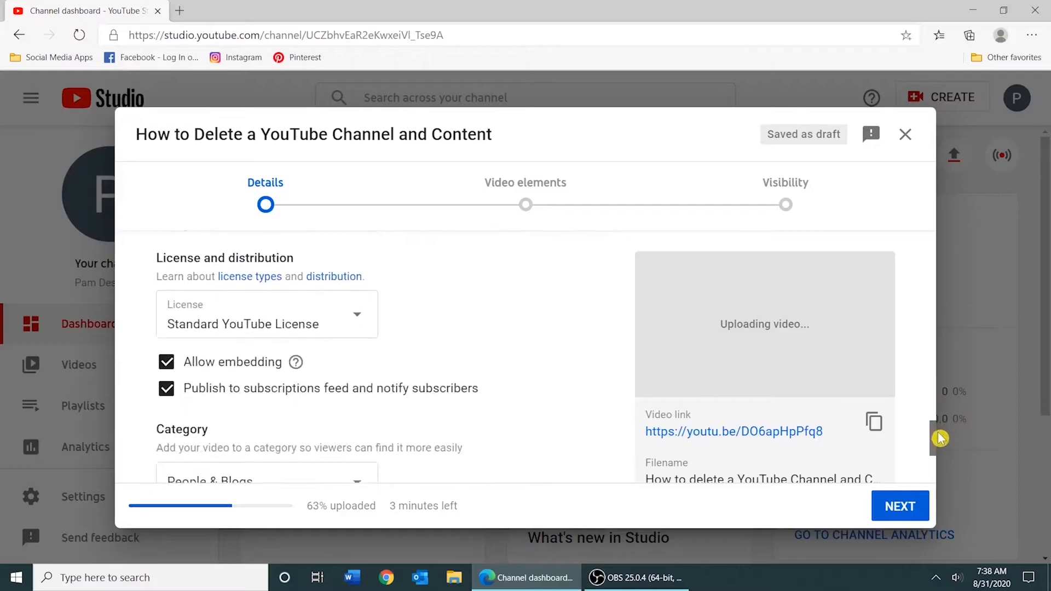
{"action": "scroll", "scroll_direction": "down", "scroll_amount": 3}
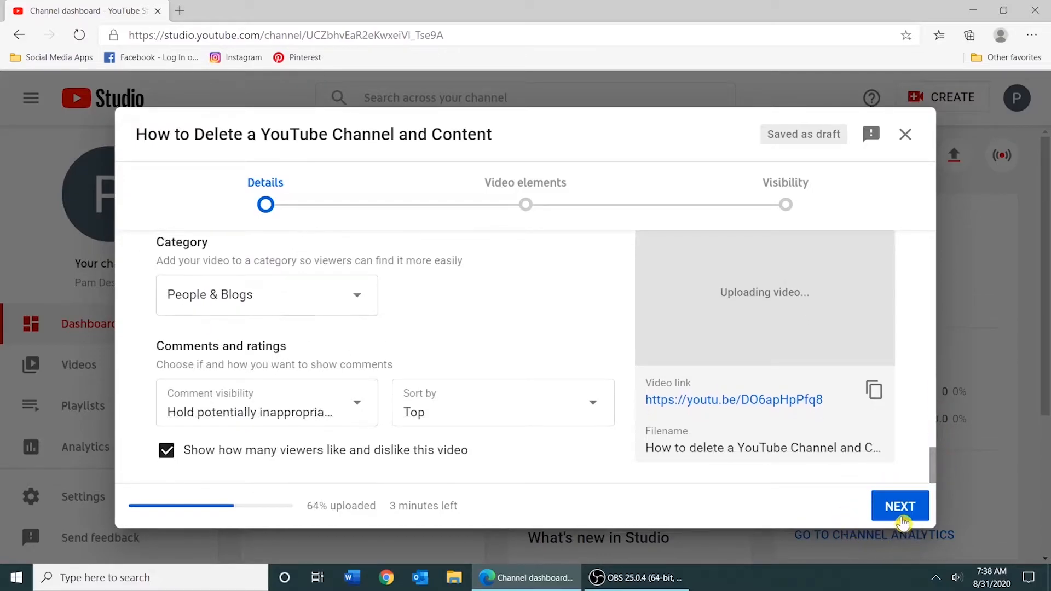
- Advance past video elements to the Visibility step and choose Private
{"action": "left_click", "coordinate": [900, 506]}
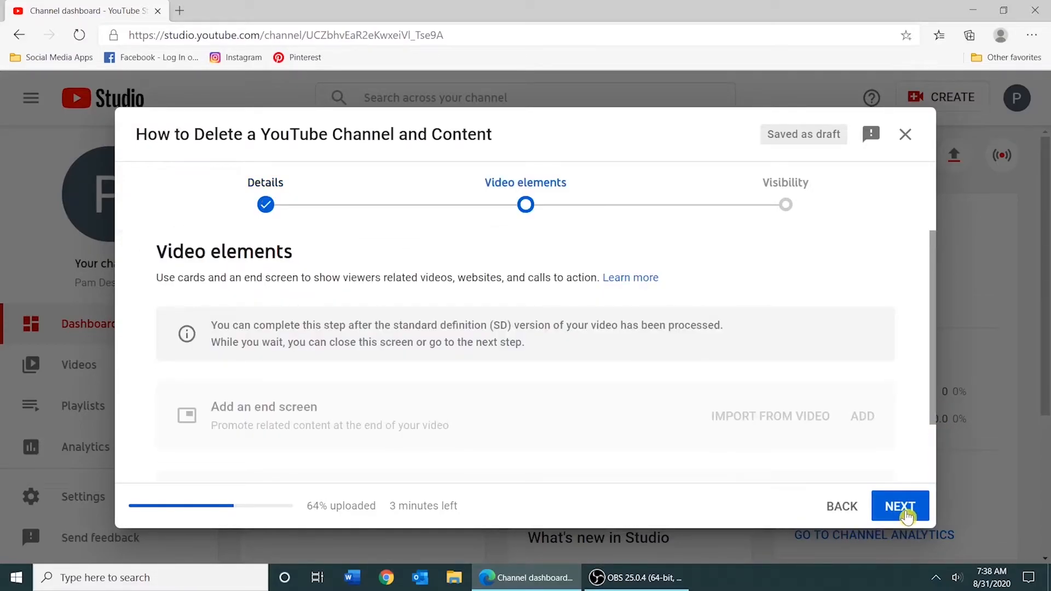
{"action": "left_click", "coordinate": [900, 506]}
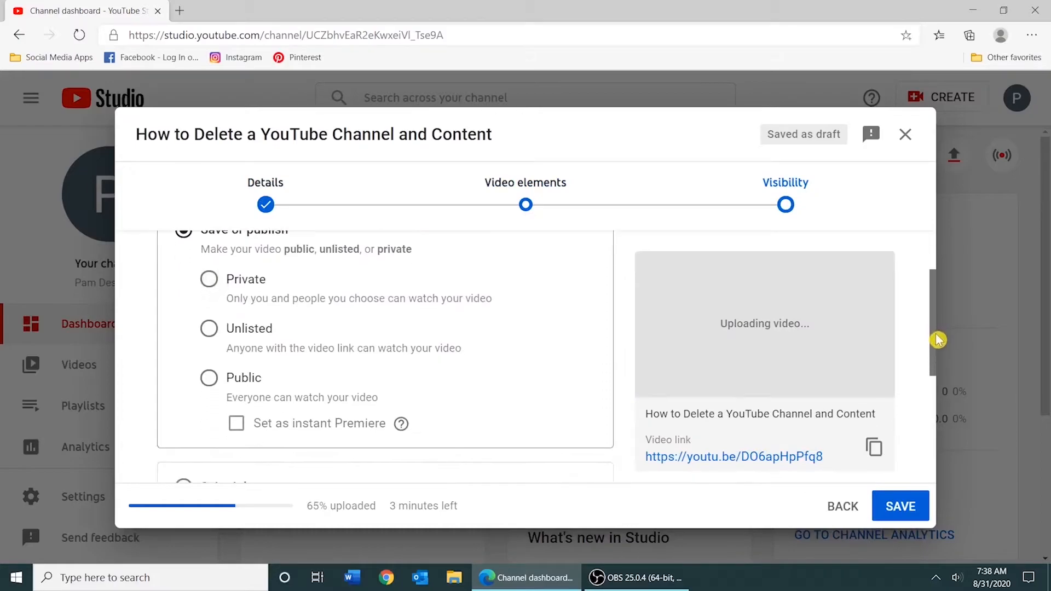
{"action": "mouse_move", "coordinate": [292, 280]}
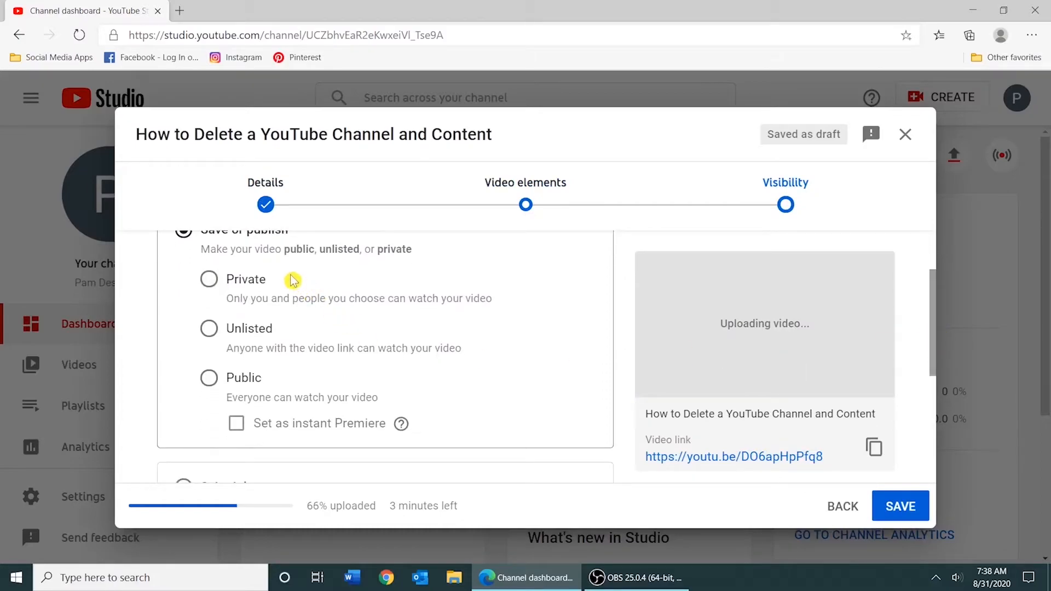
{"action": "mouse_move", "coordinate": [283, 287]}
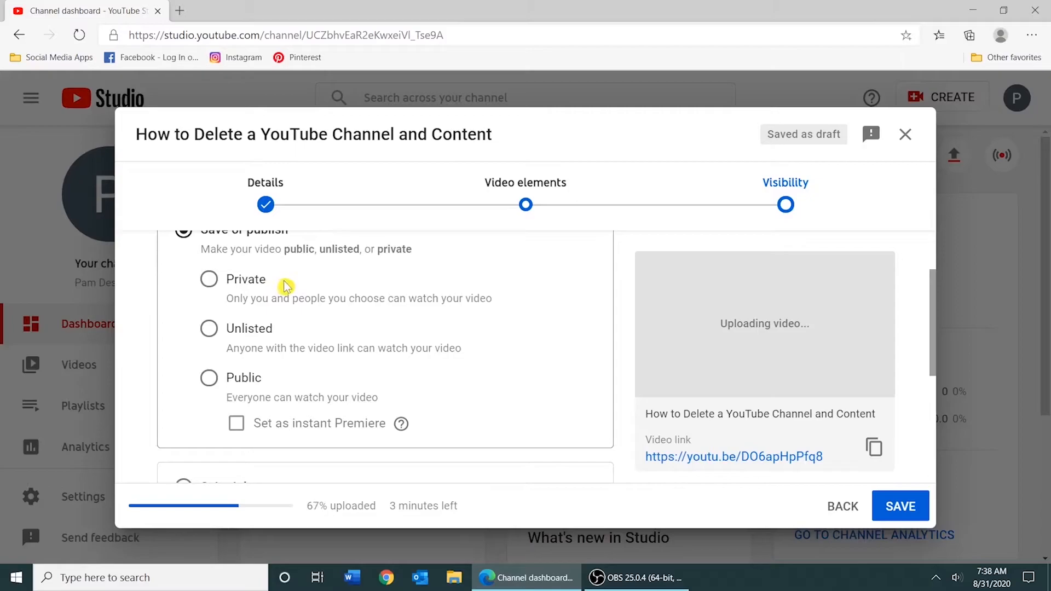
{"action": "mouse_move", "coordinate": [289, 379]}
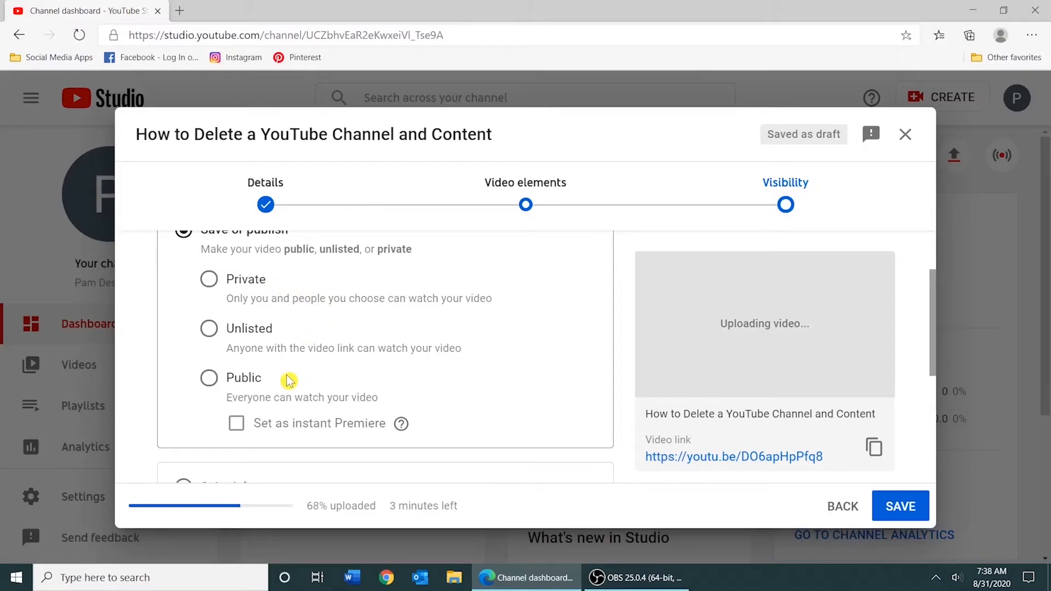
{"action": "mouse_move", "coordinate": [504, 305]}
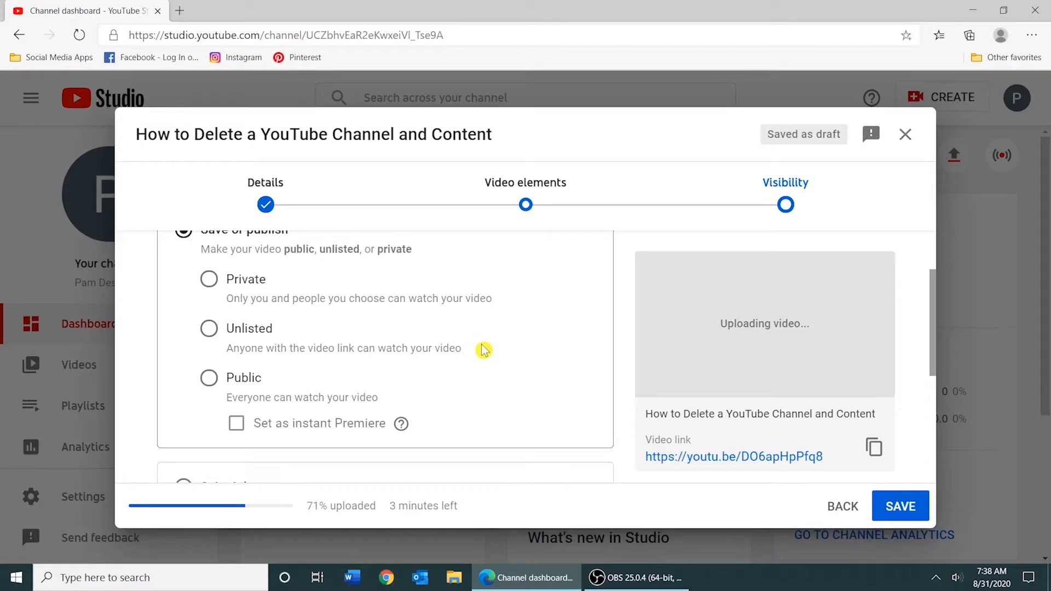
{"action": "mouse_move", "coordinate": [407, 396]}
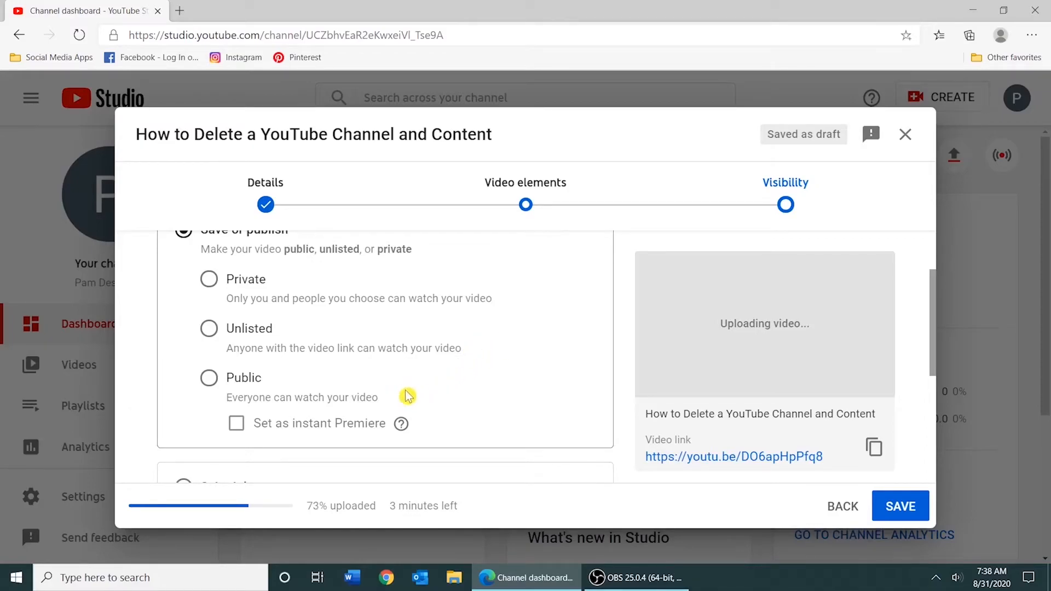
{"action": "mouse_move", "coordinate": [389, 402]}
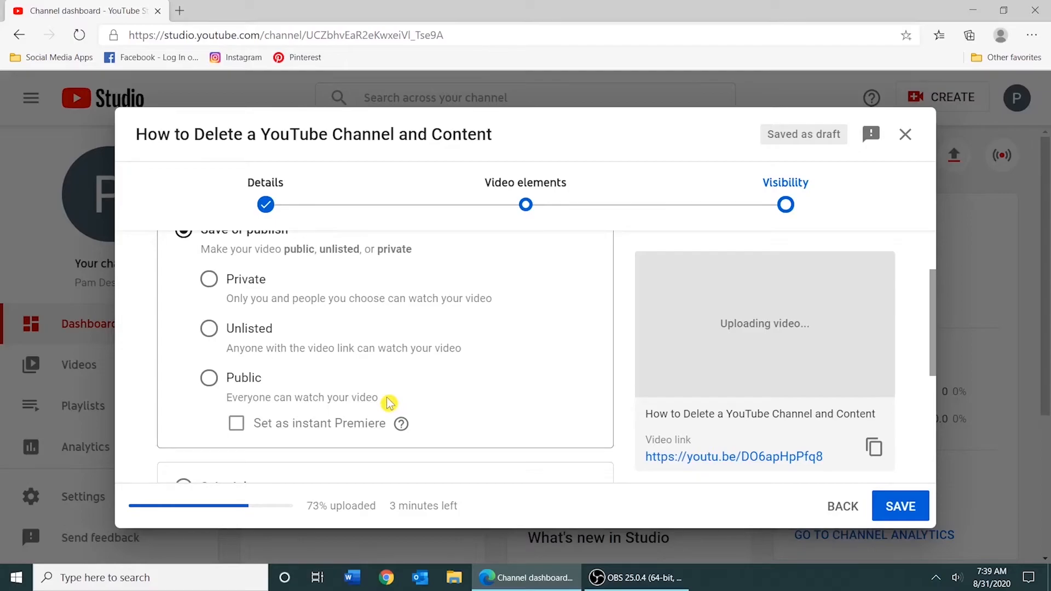
{"action": "scroll", "scroll_direction": "down", "scroll_amount": 3}
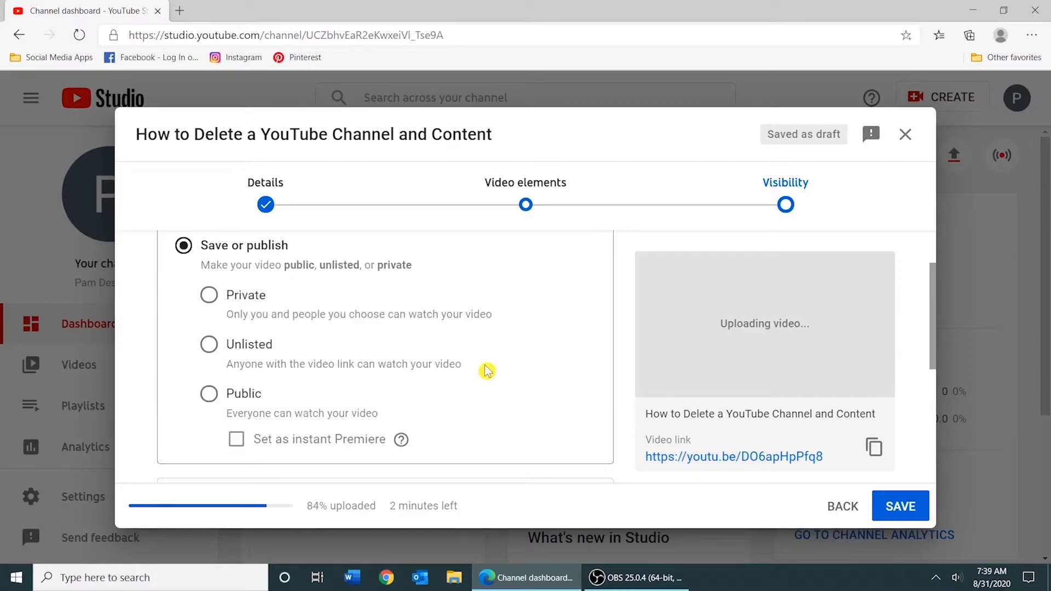
{"action": "mouse_move", "coordinate": [492, 405]}
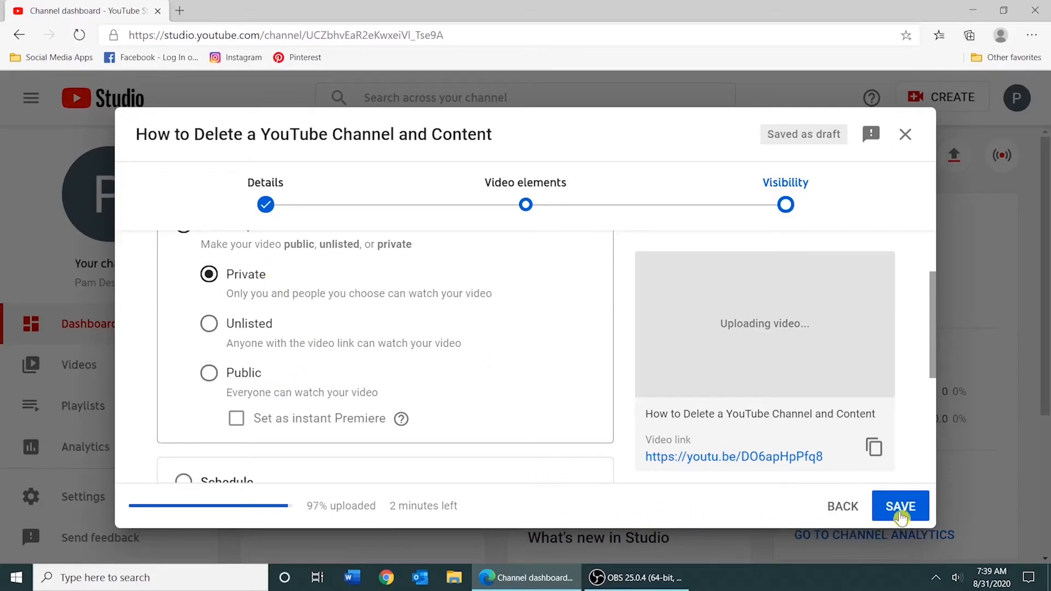
- Save the video as private and close the Video processing notice
{"action": "left_click", "coordinate": [900, 506]}
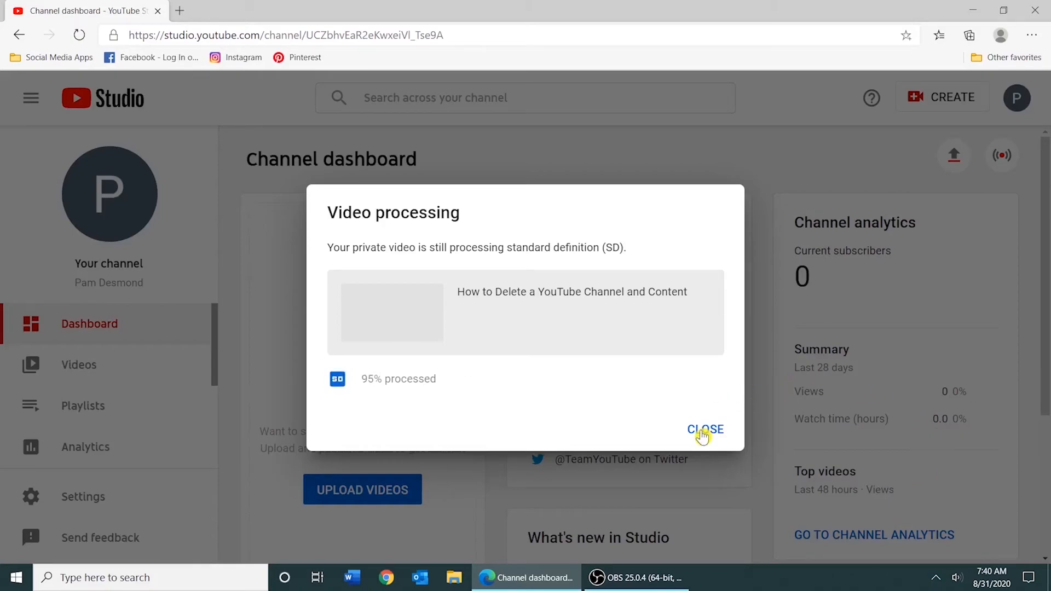
{"action": "left_click", "coordinate": [705, 430]}
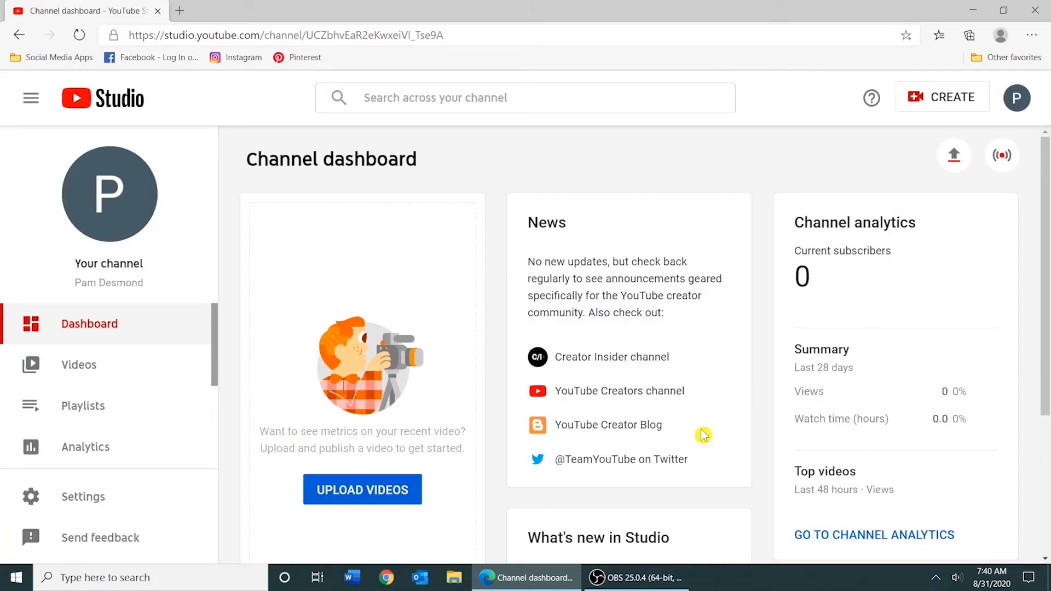
{"action": "mouse_move", "coordinate": [214, 279]}
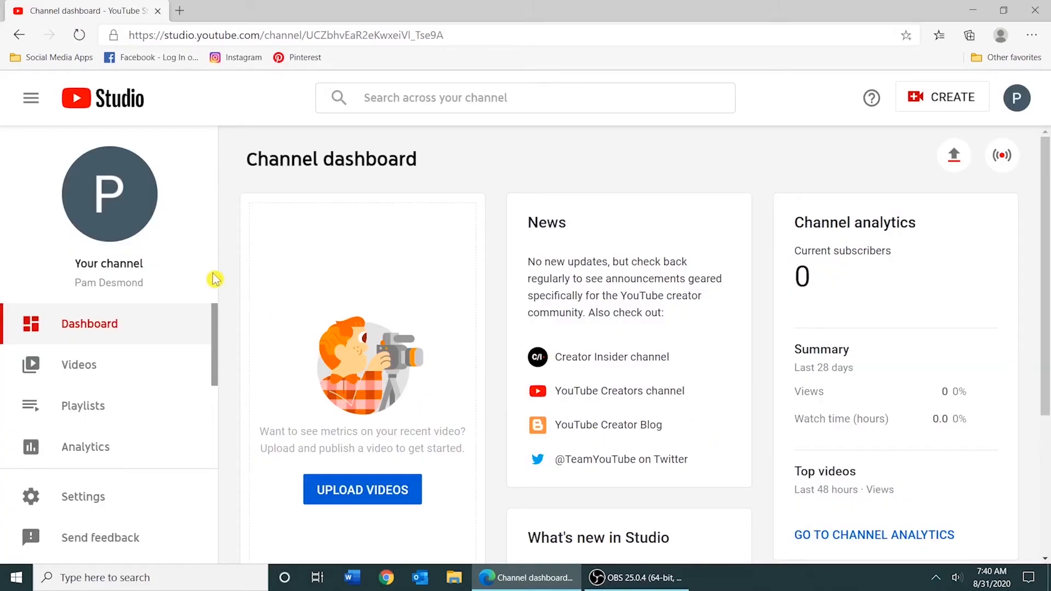
{"action": "mouse_move", "coordinate": [84, 386]}
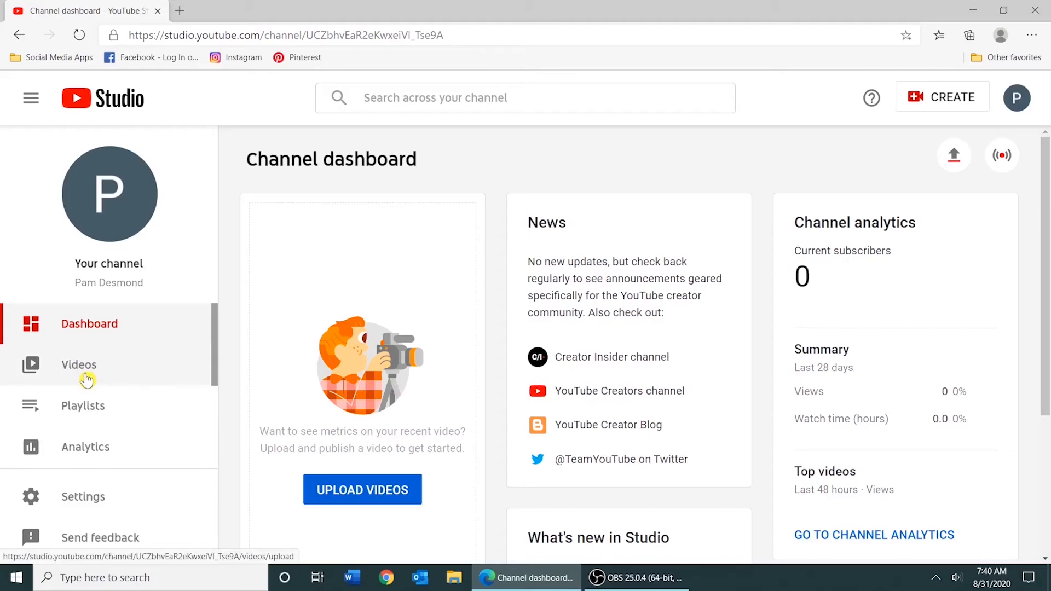
- In Channel videos, select the uploaded video and show the Edit field options
{"action": "left_click", "coordinate": [78, 366]}
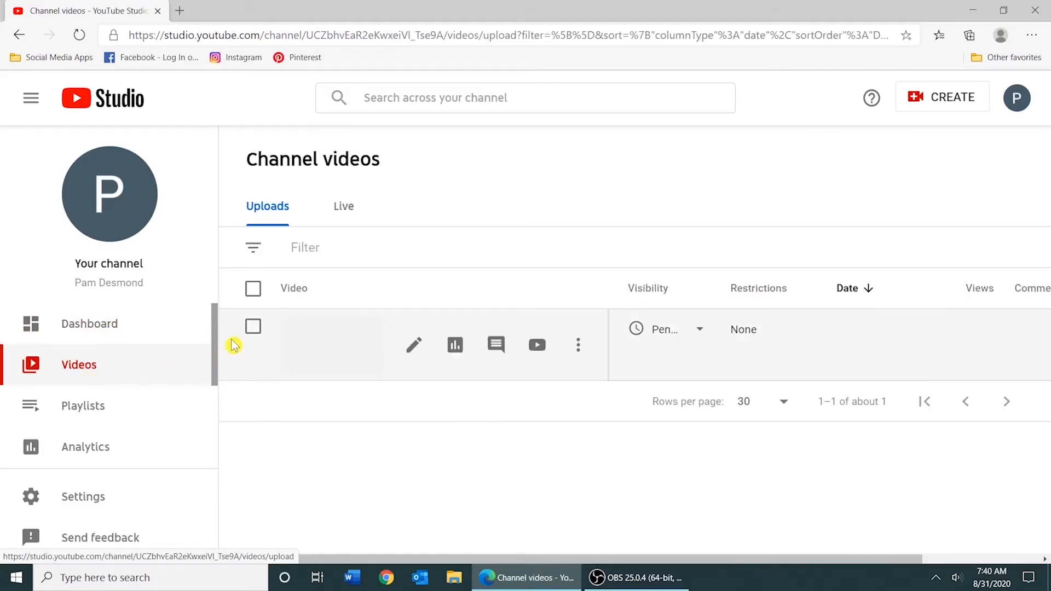
{"action": "left_click", "coordinate": [252, 326]}
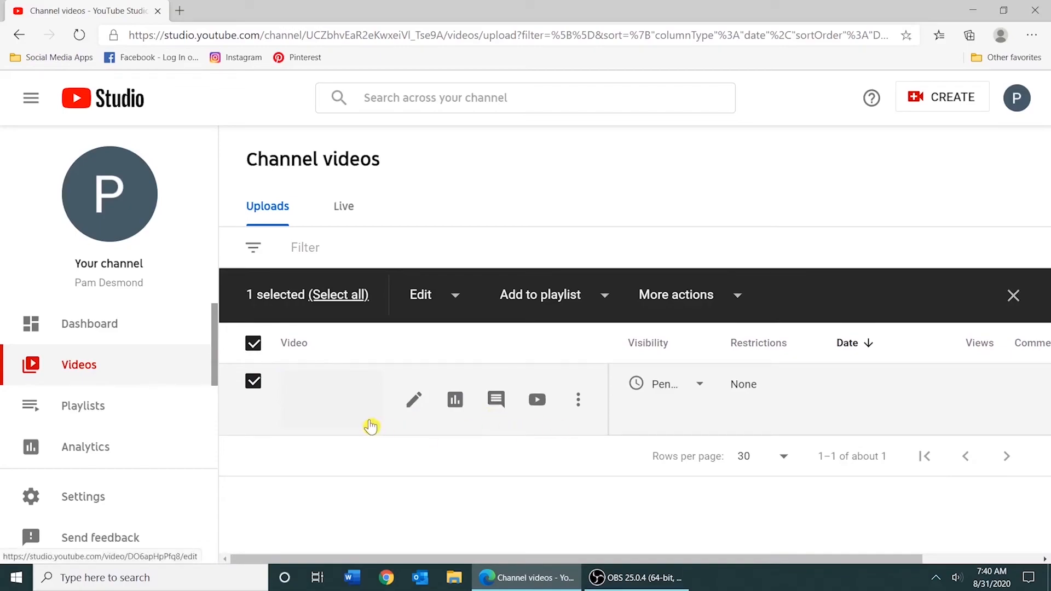
{"action": "left_click", "coordinate": [436, 296]}
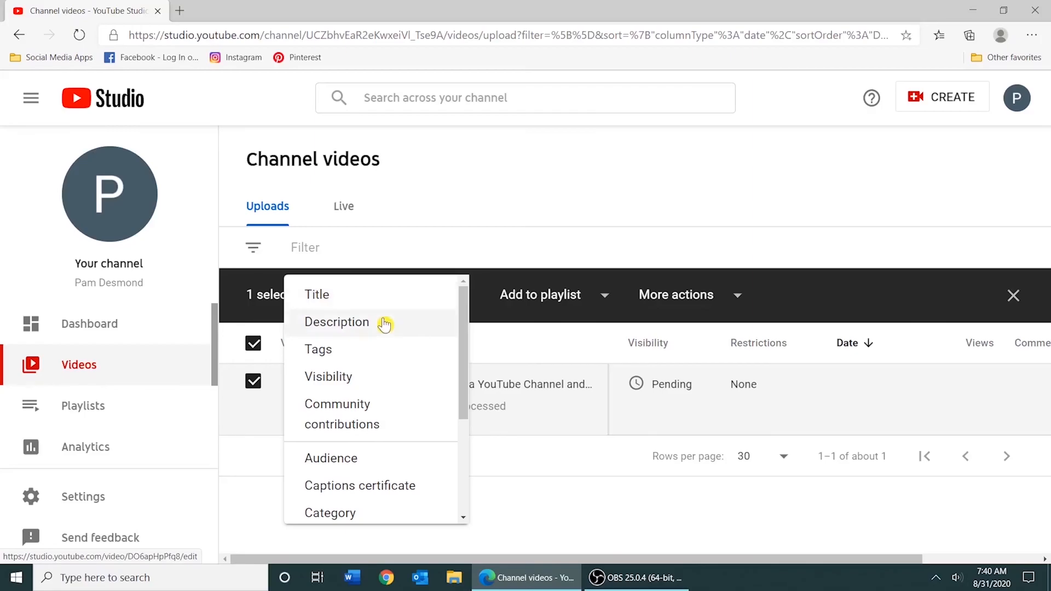
{"action": "mouse_move", "coordinate": [361, 376]}
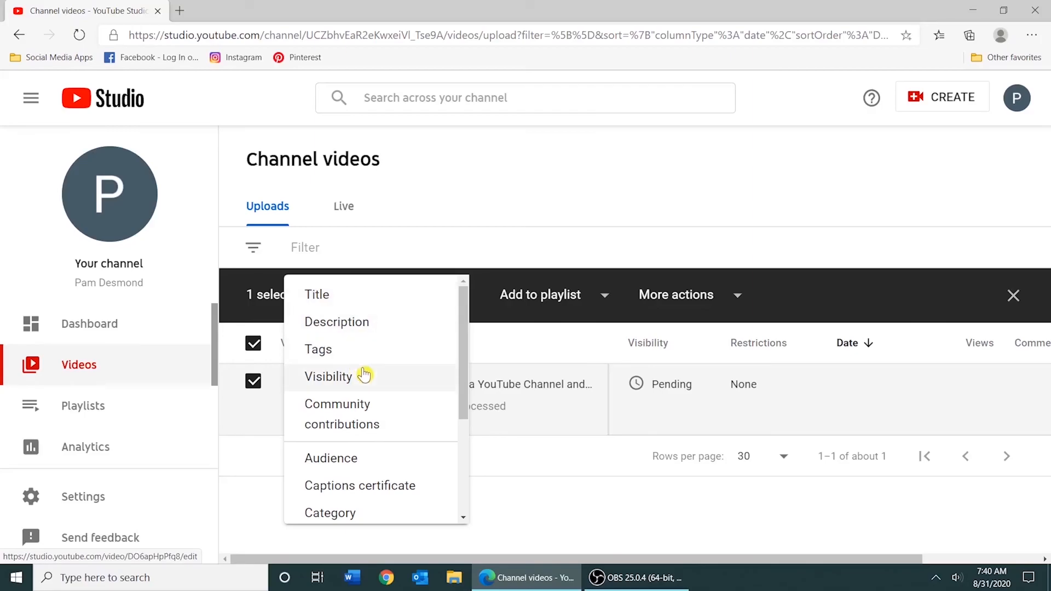